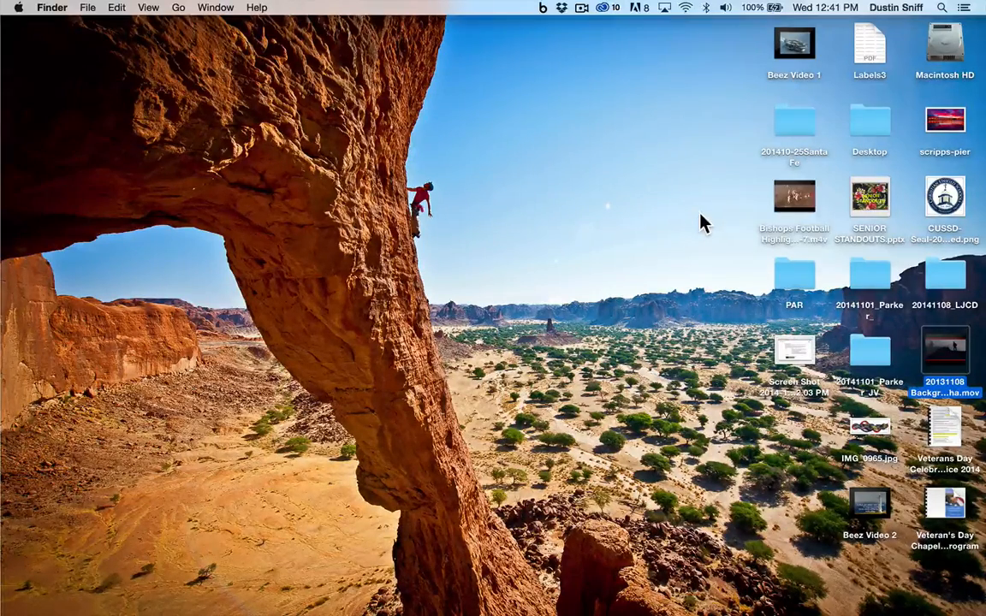
mouse_move(544, 216)
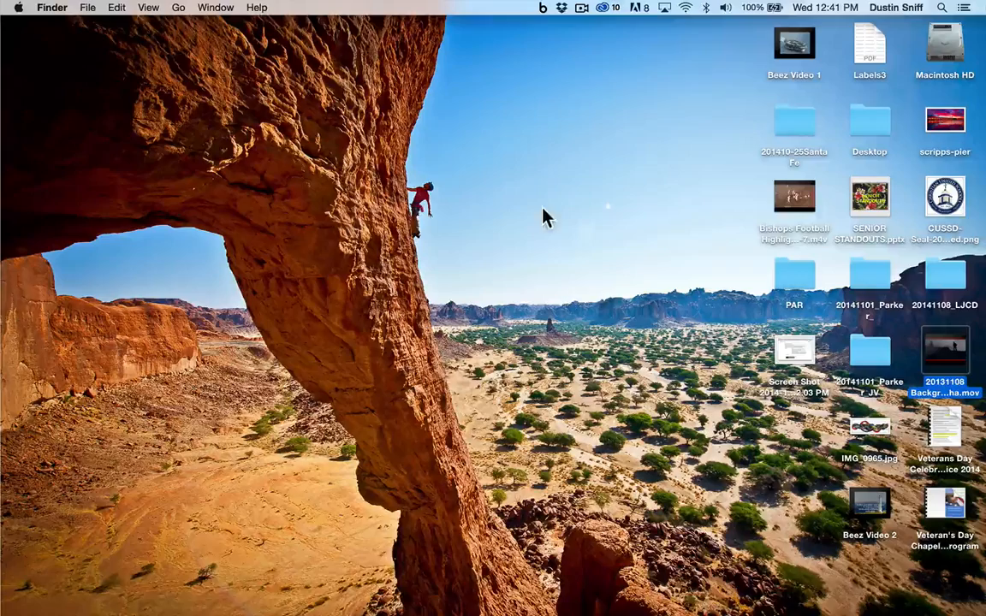
mouse_move(360, 603)
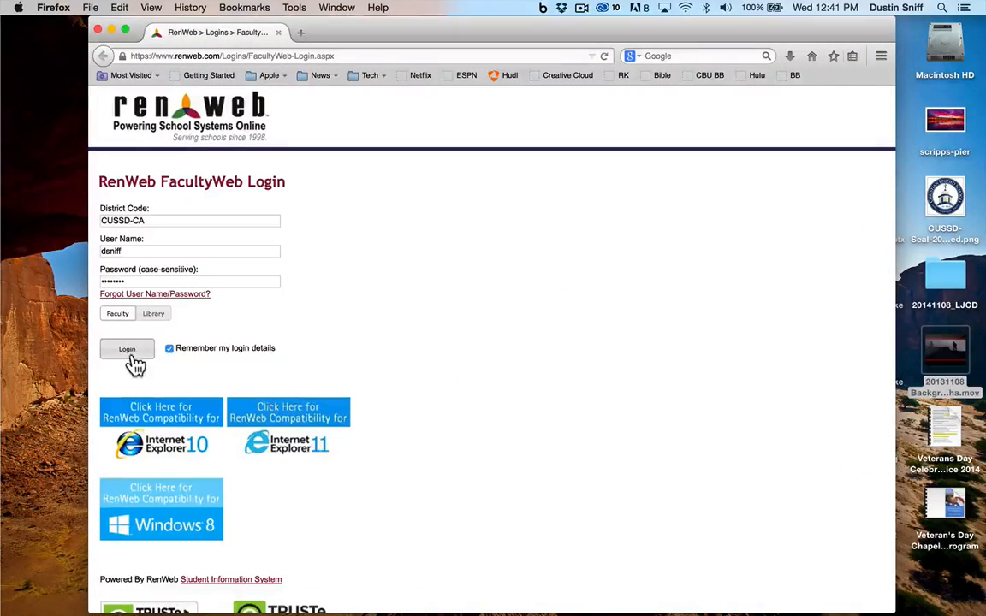
Log into FacultyWeb and go to the Report Card by class page.
left_click(127, 349)
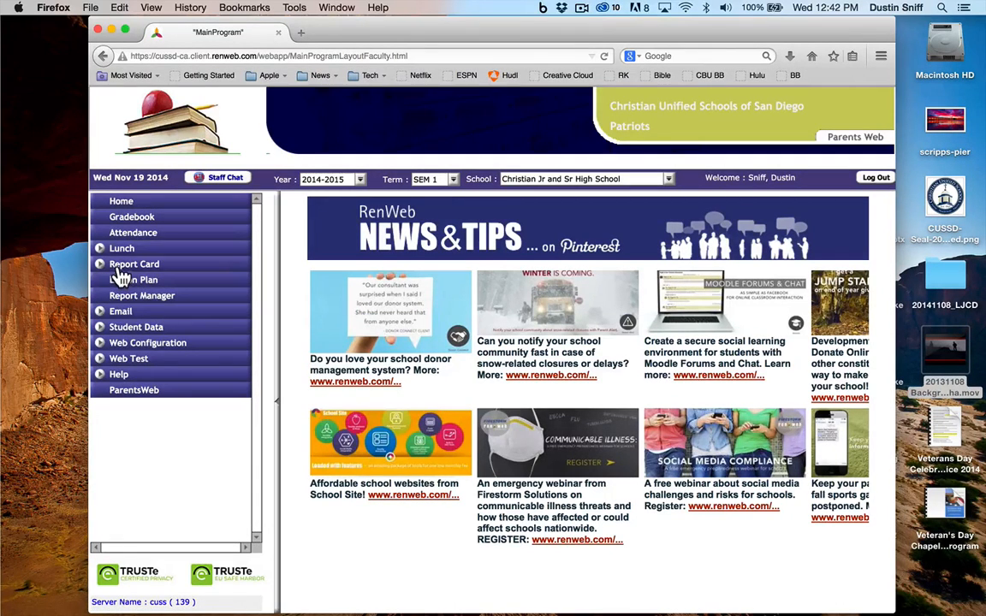
left_click(134, 263)
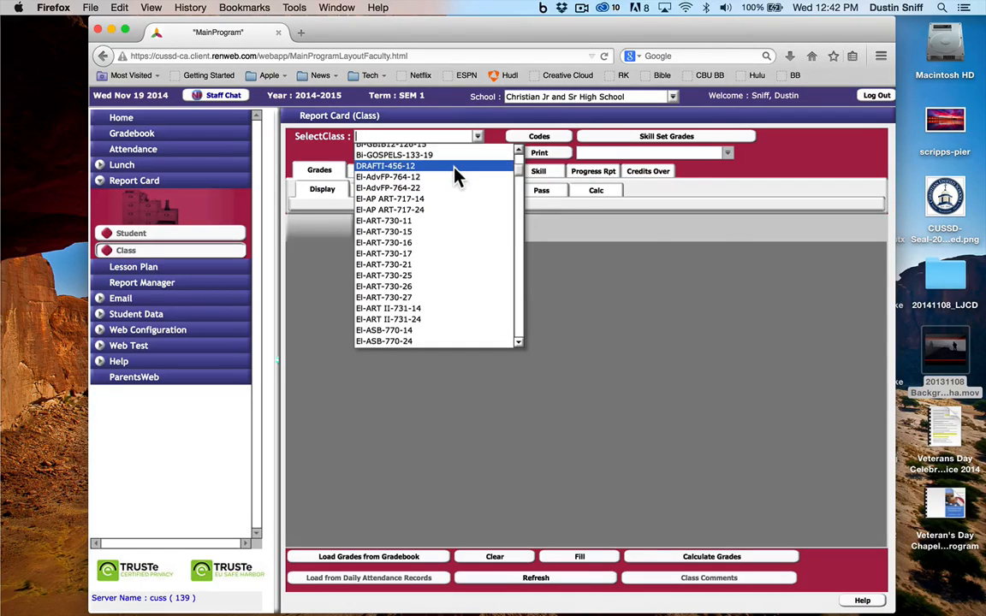
Select class DRAFT1-456-12 so its student roster appears in the grid.
left_click(385, 165)
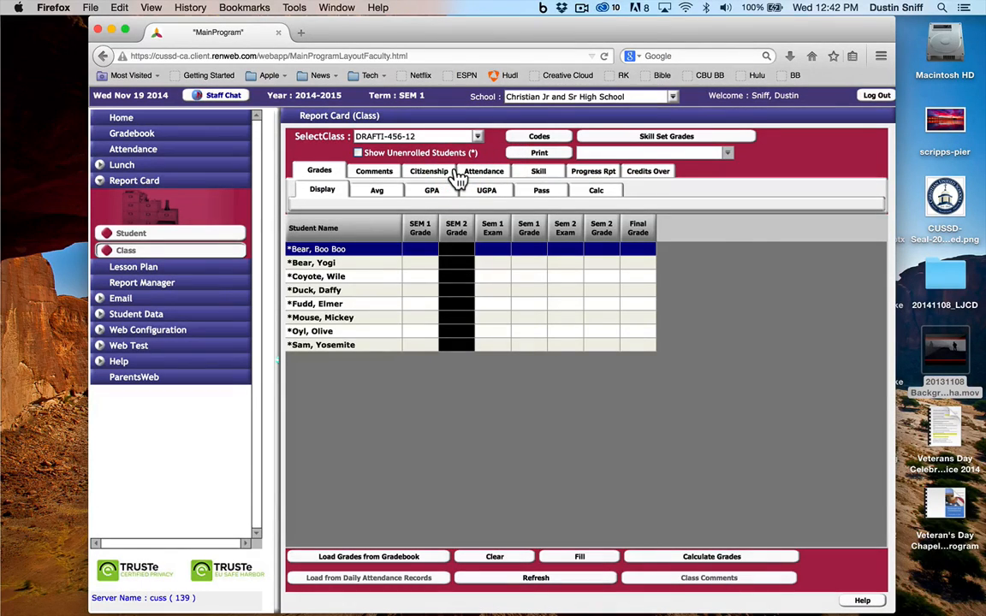
mouse_move(688, 224)
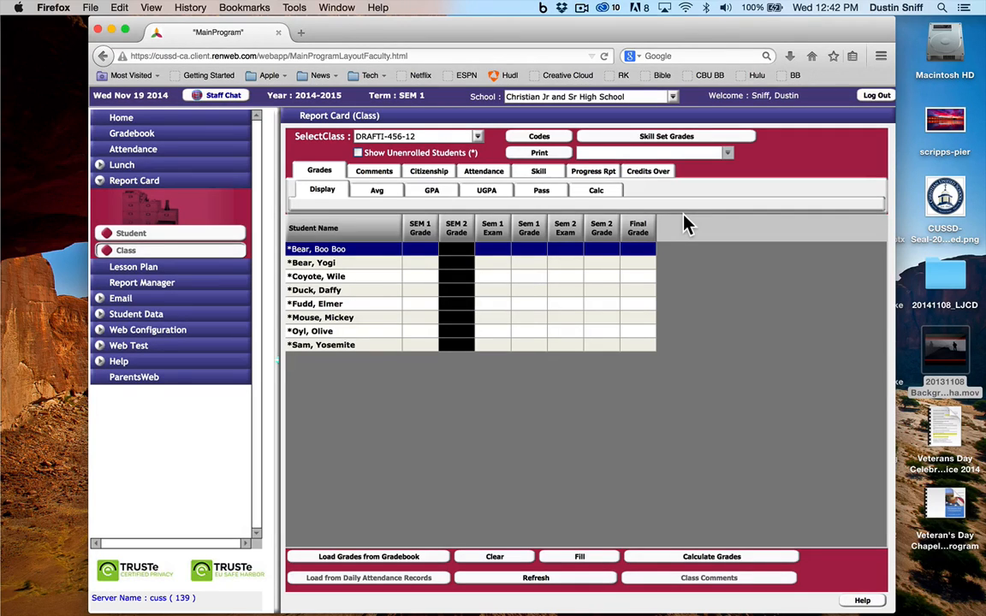
mouse_move(366, 544)
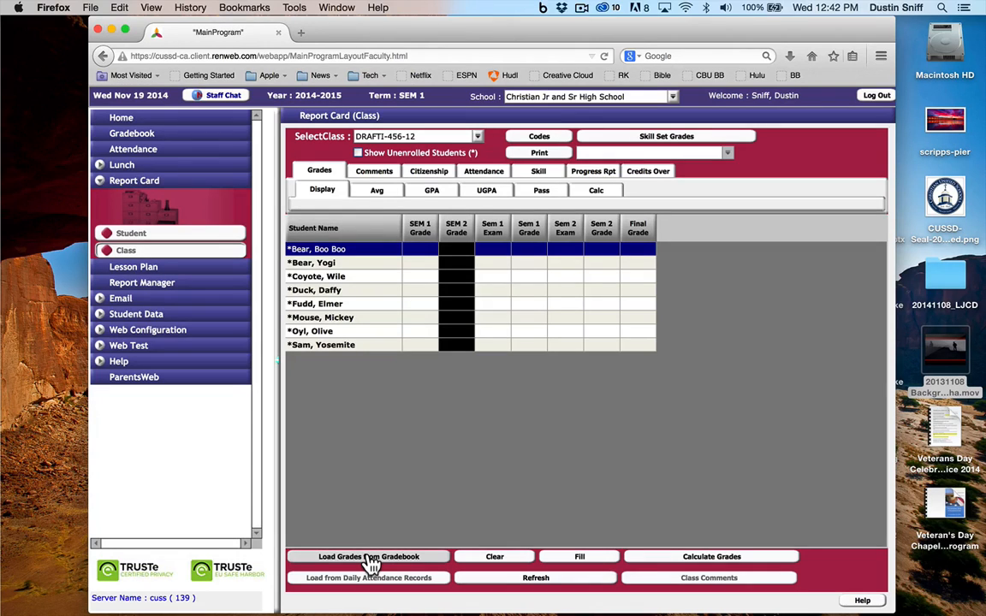
Load term 1 number grades from the gradebook into the semester 1 column.
left_click(371, 556)
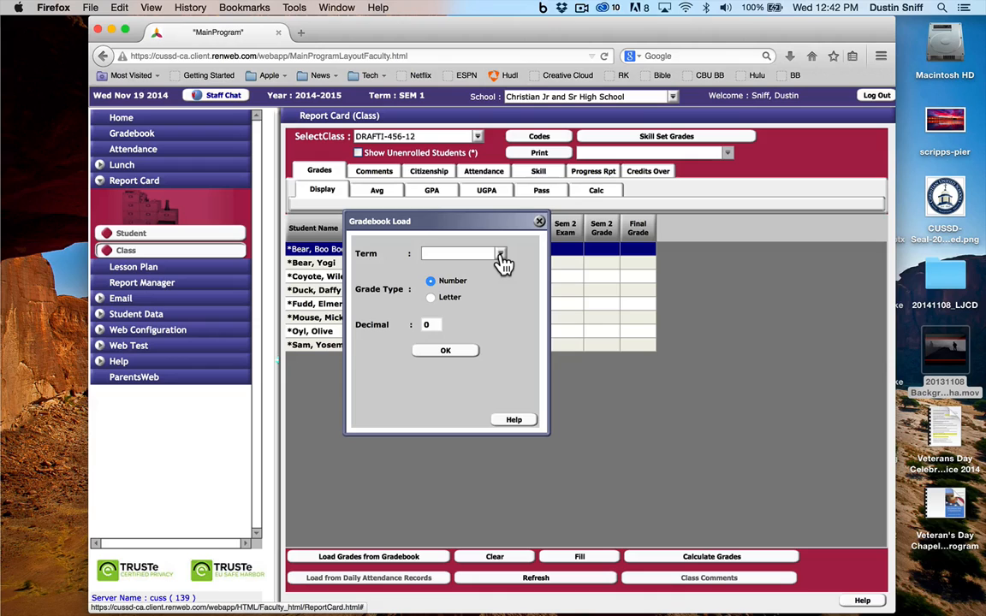
left_click(499, 253)
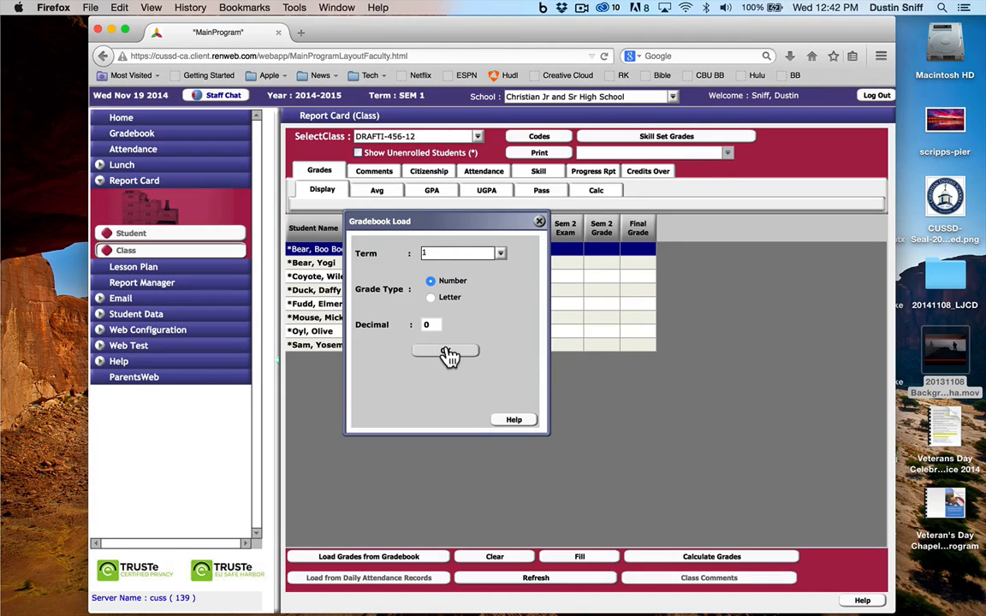
left_click(445, 350)
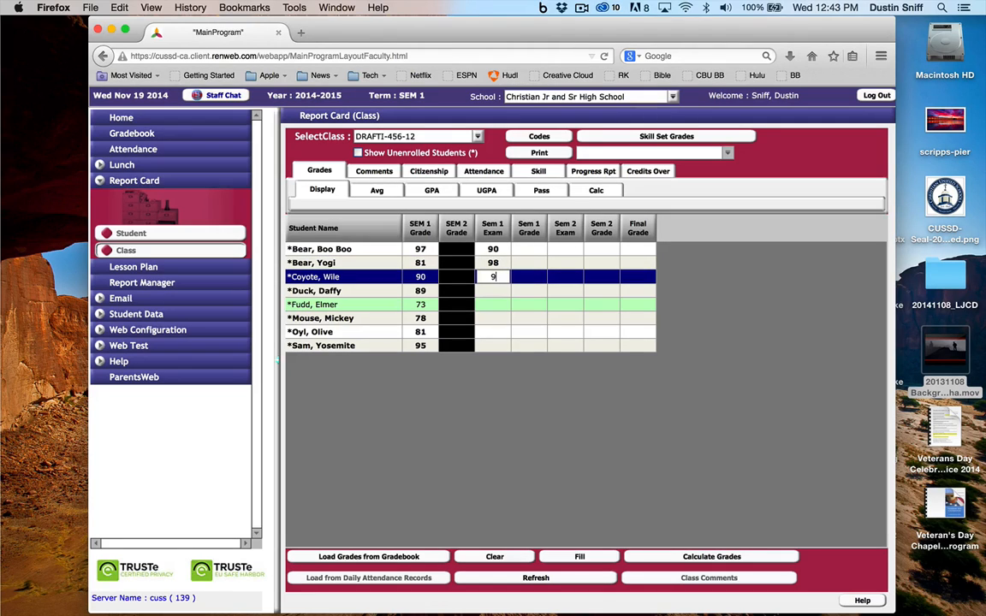
Enter Sem 1 Exam scores down the column (98, 60, 55 among them).
type("98")
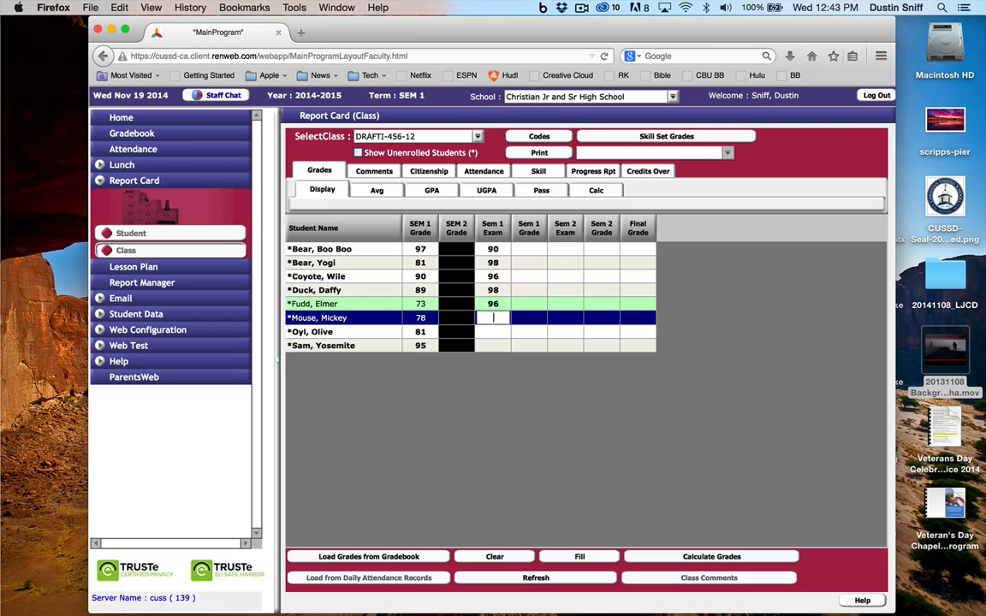
type("6")
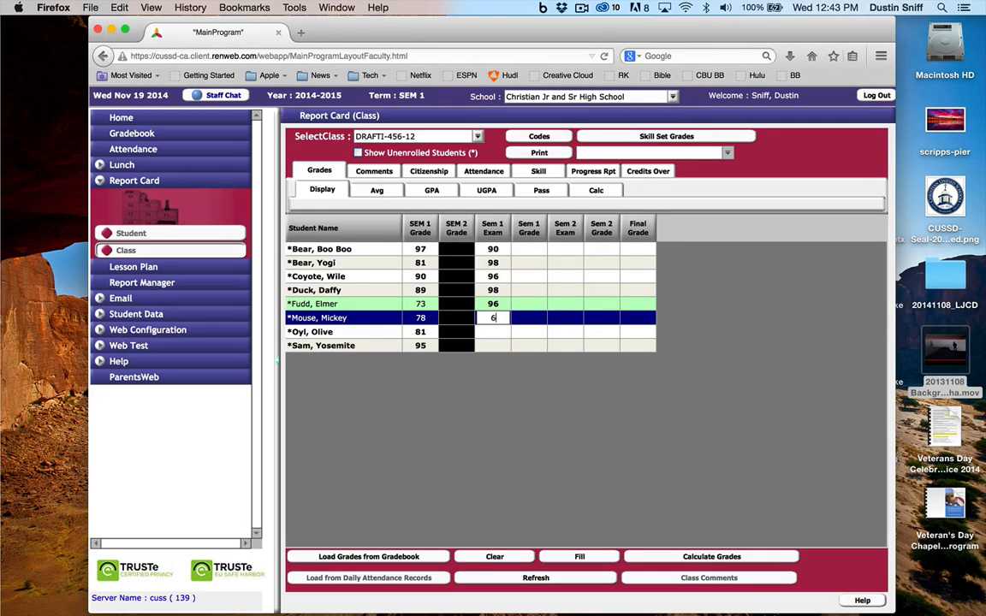
type("0")
left_click(493, 332)
type("77")
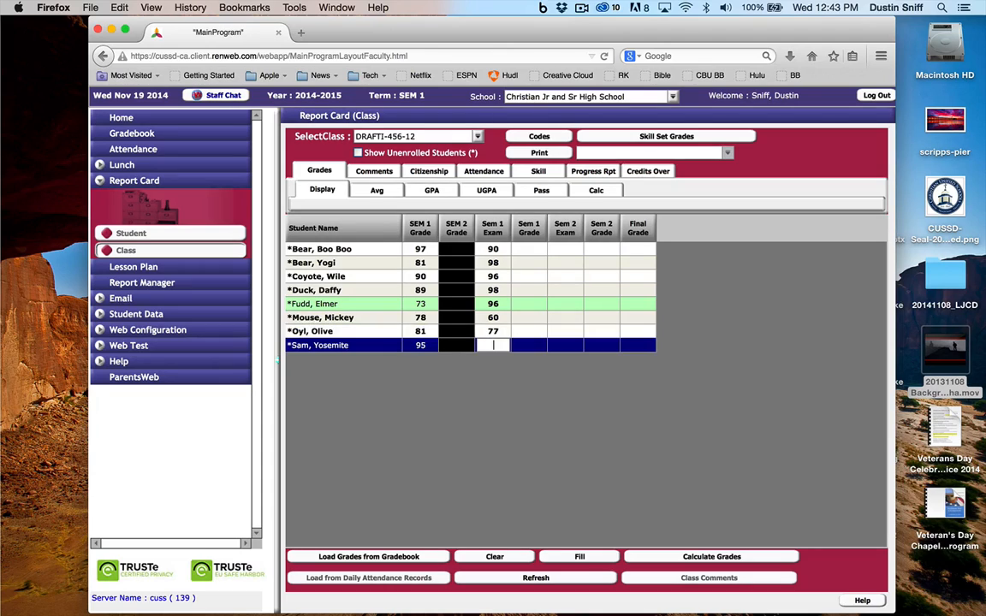
type("55")
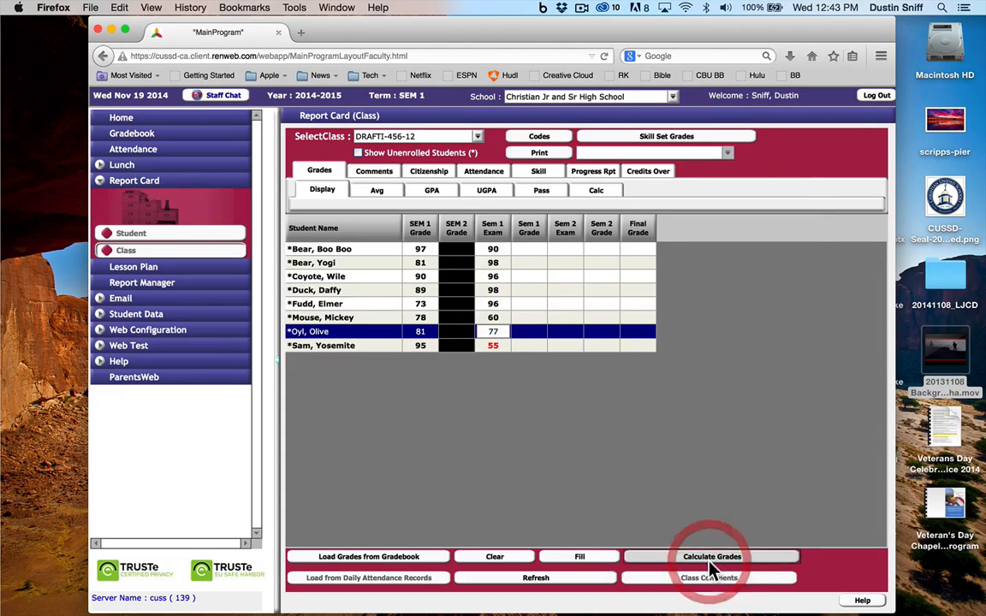
Calculate Semester 1 grades saved as Letter for every student.
left_click(712, 557)
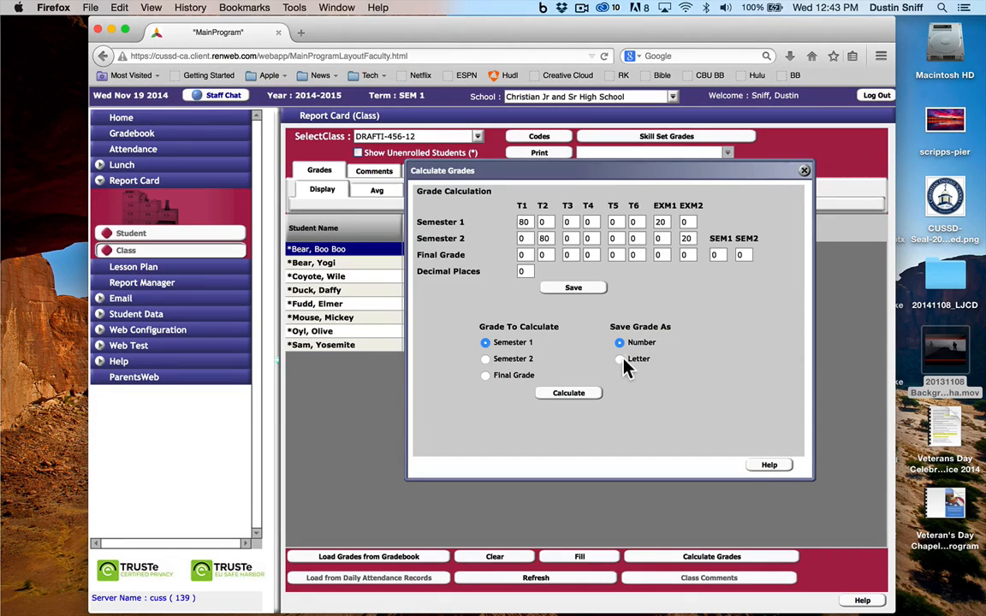
left_click(620, 359)
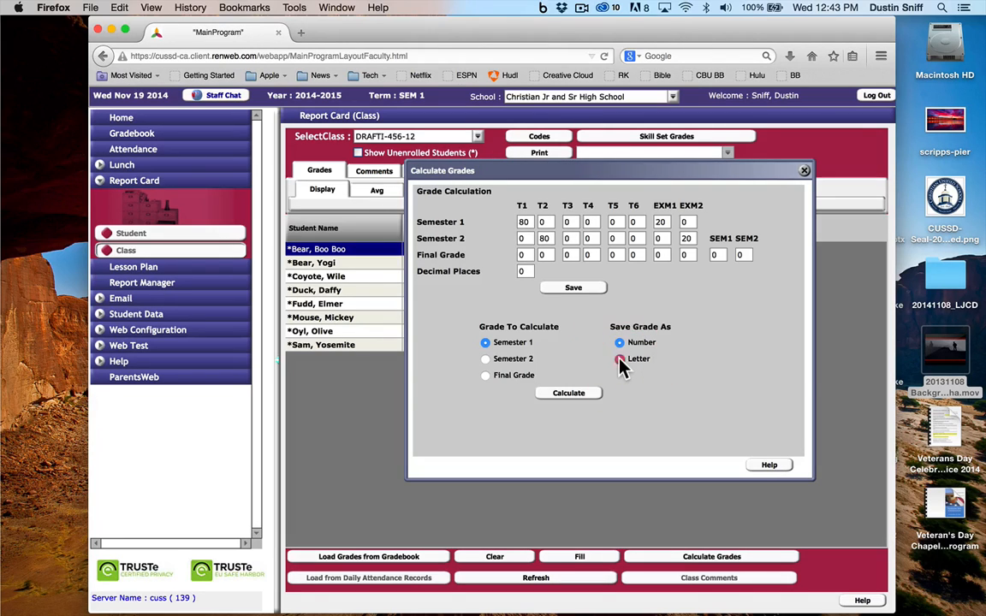
left_click(568, 392)
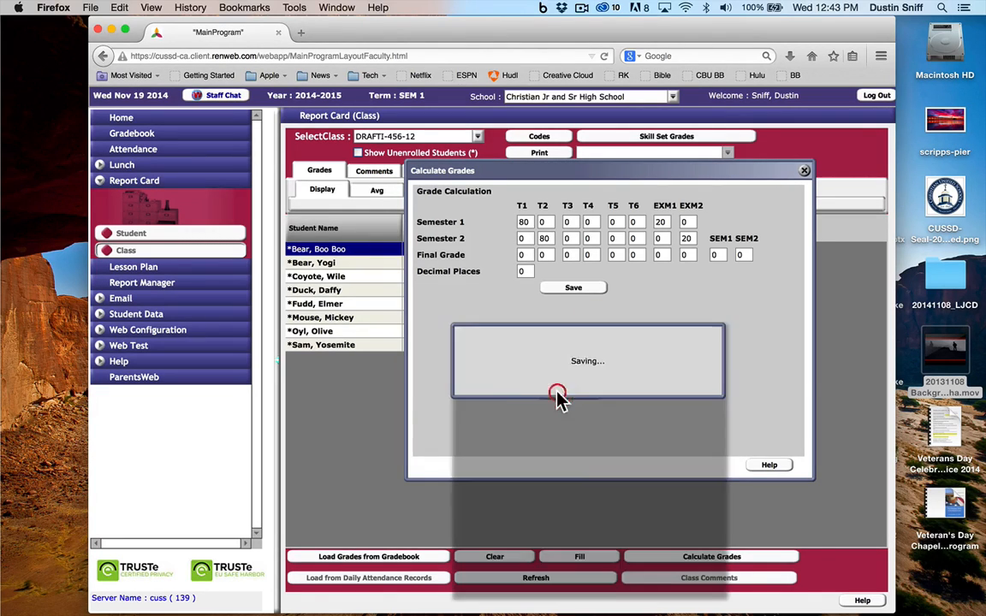
left_click(572, 288)
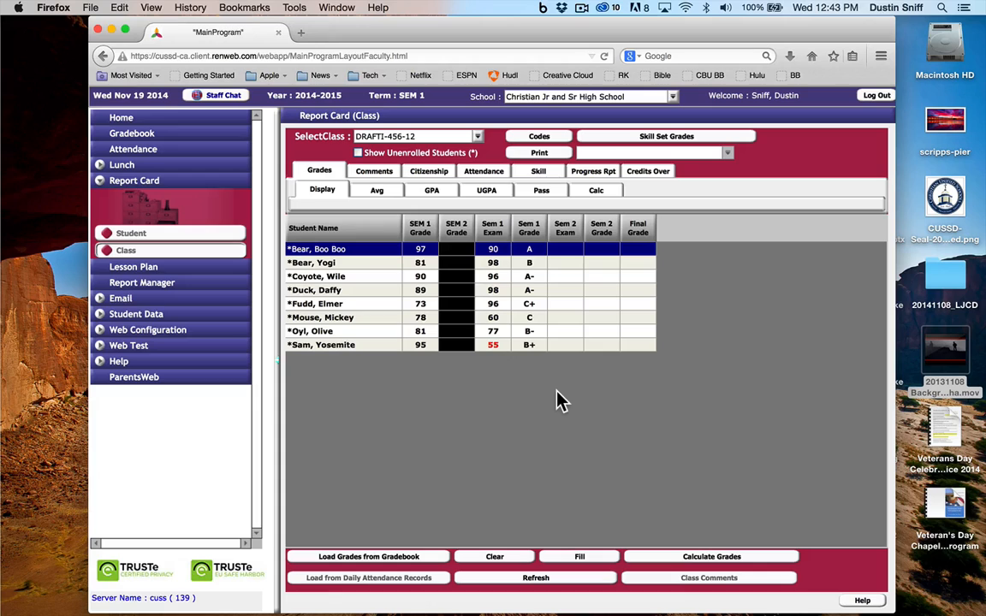
mouse_move(562, 416)
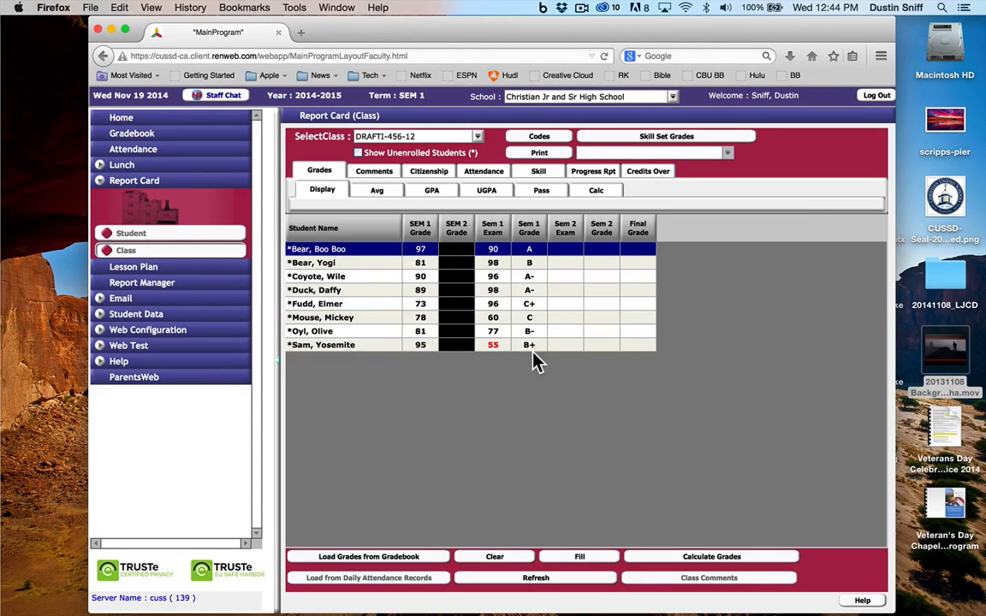
mouse_move(487, 419)
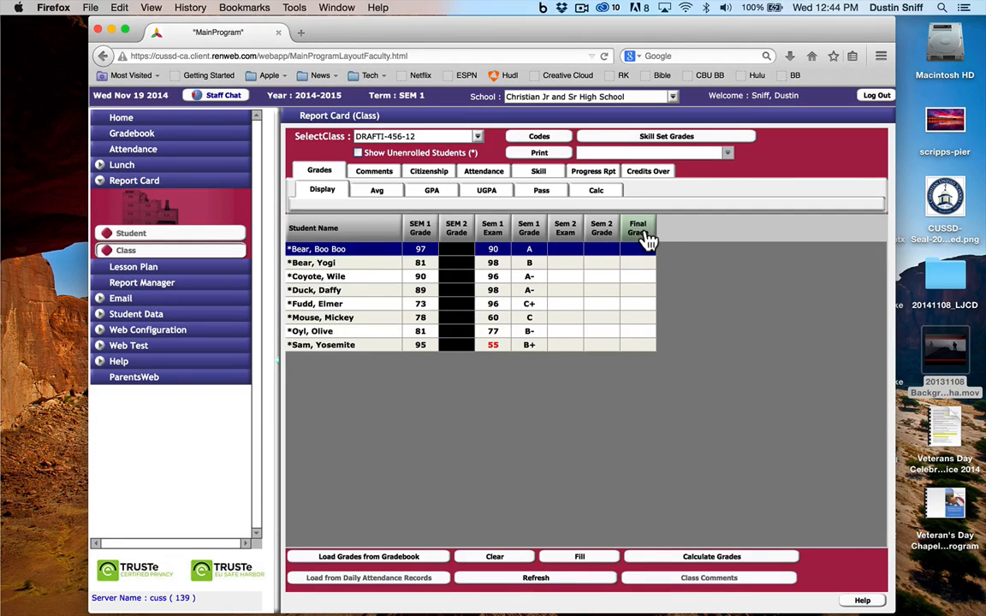
mouse_move(722, 320)
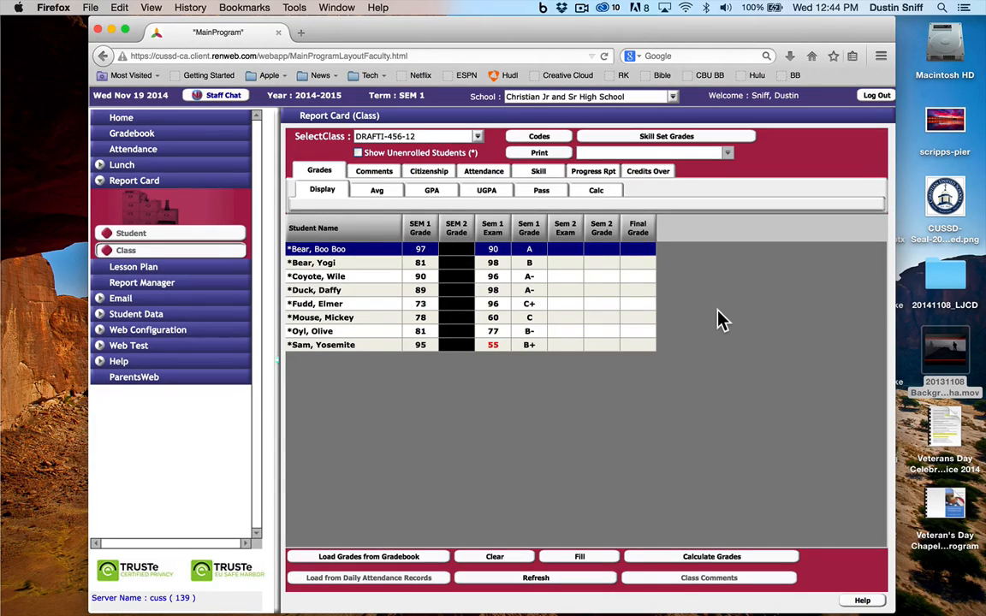
mouse_move(712, 253)
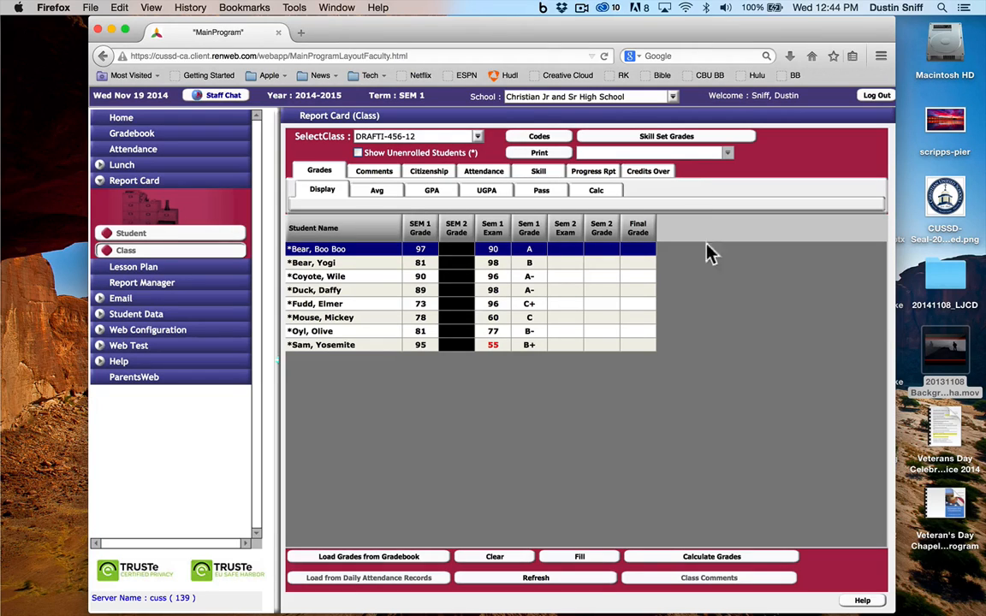